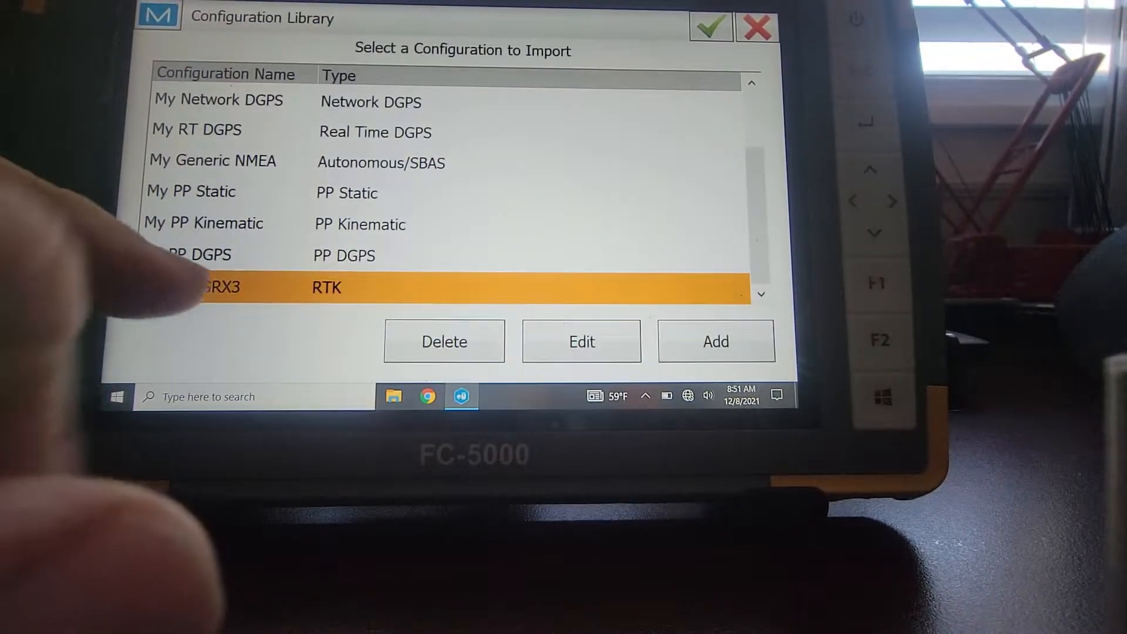
- Pick the SOKKIA GRX3 RTK configuration and accept its name and RTK type
left_click(582, 340)
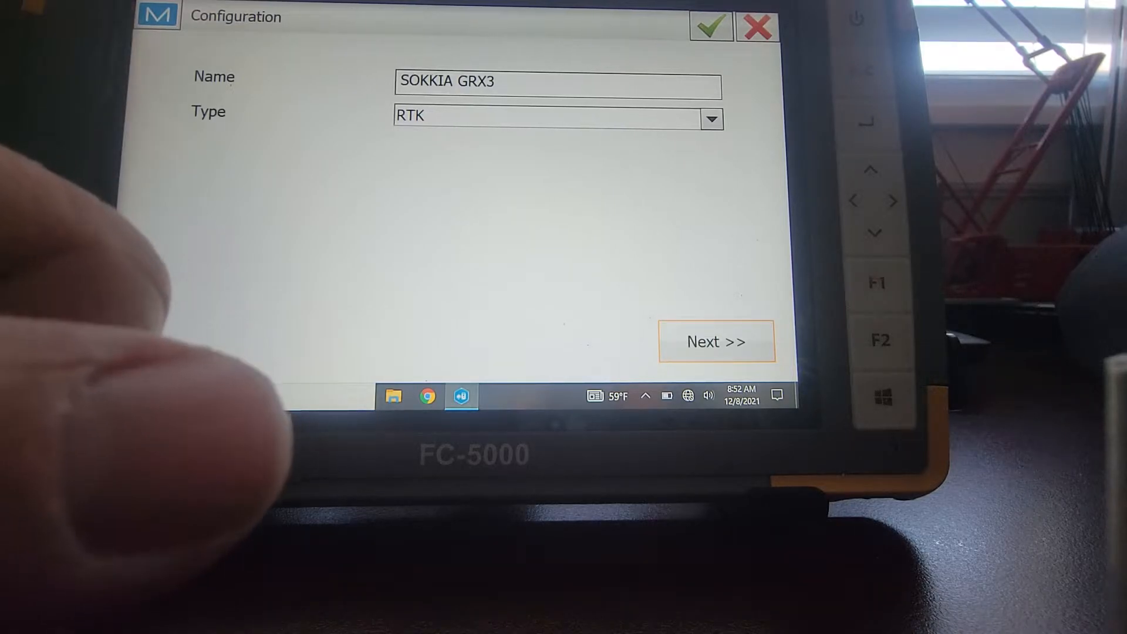
left_click(715, 341)
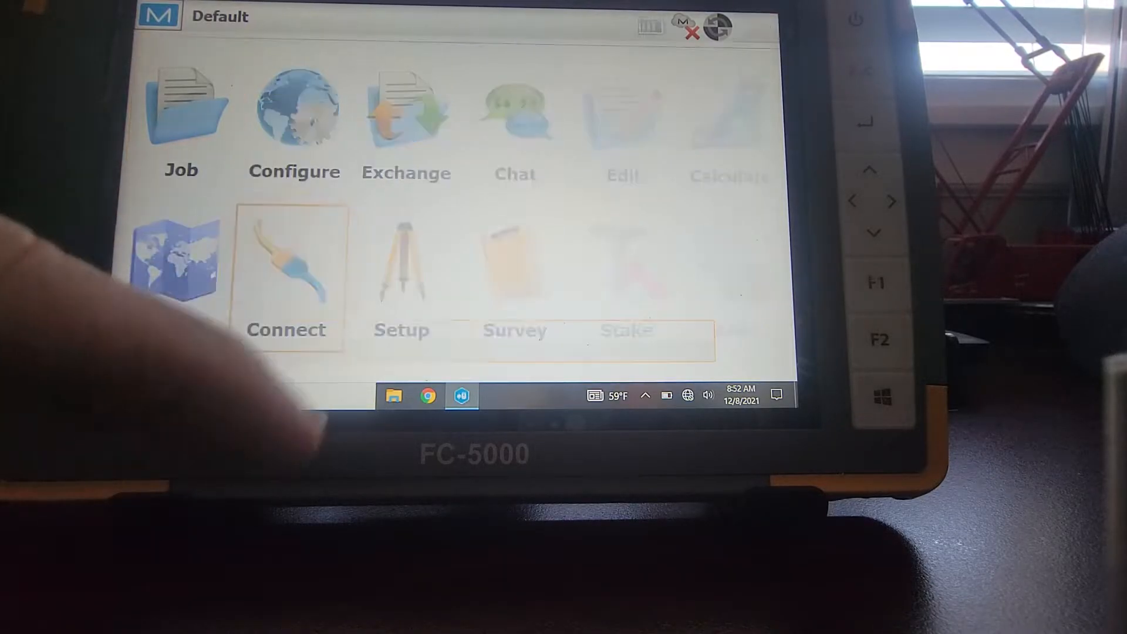
- Connect to receiver BASEGRX3 as a GNSS base over Bluetooth, skipping the PIN
left_click(286, 273)
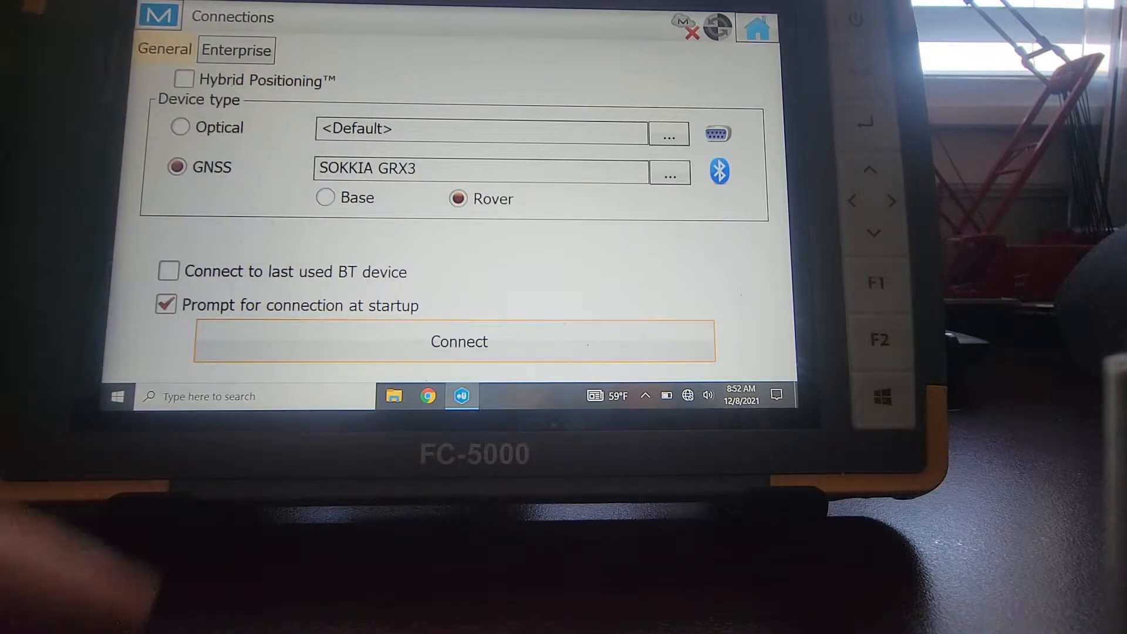
left_click(325, 198)
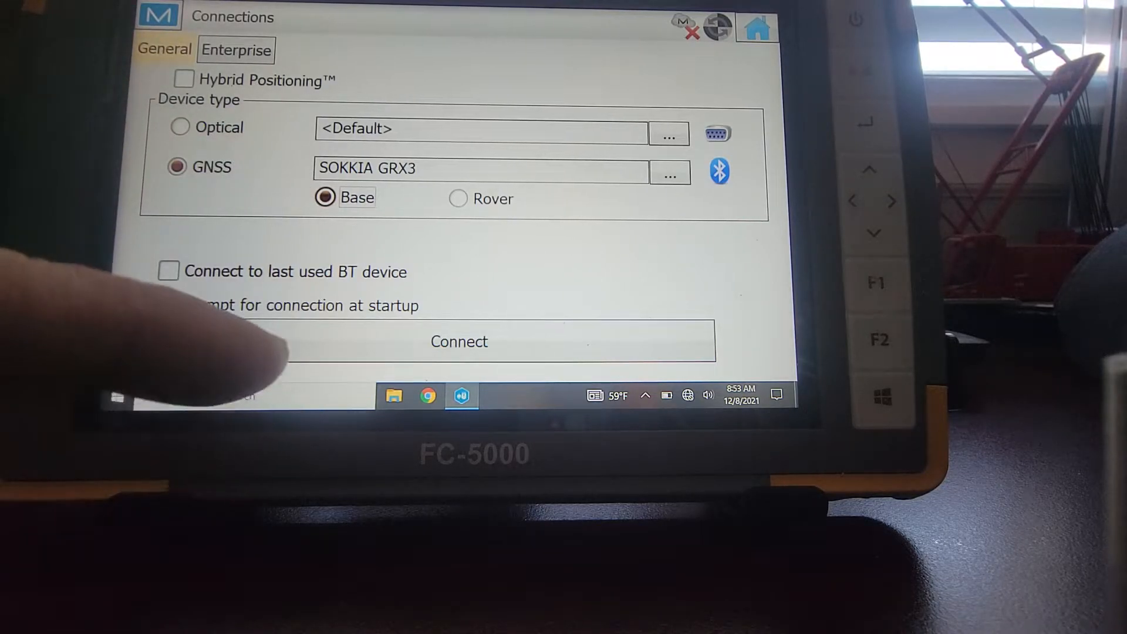
left_click(459, 341)
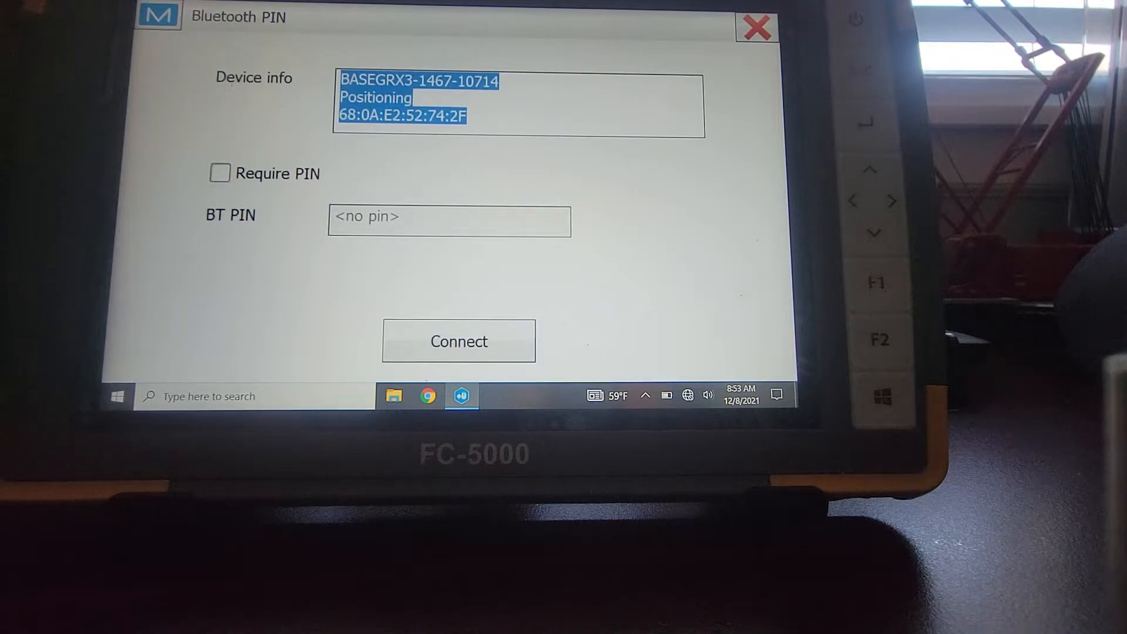
left_click(458, 341)
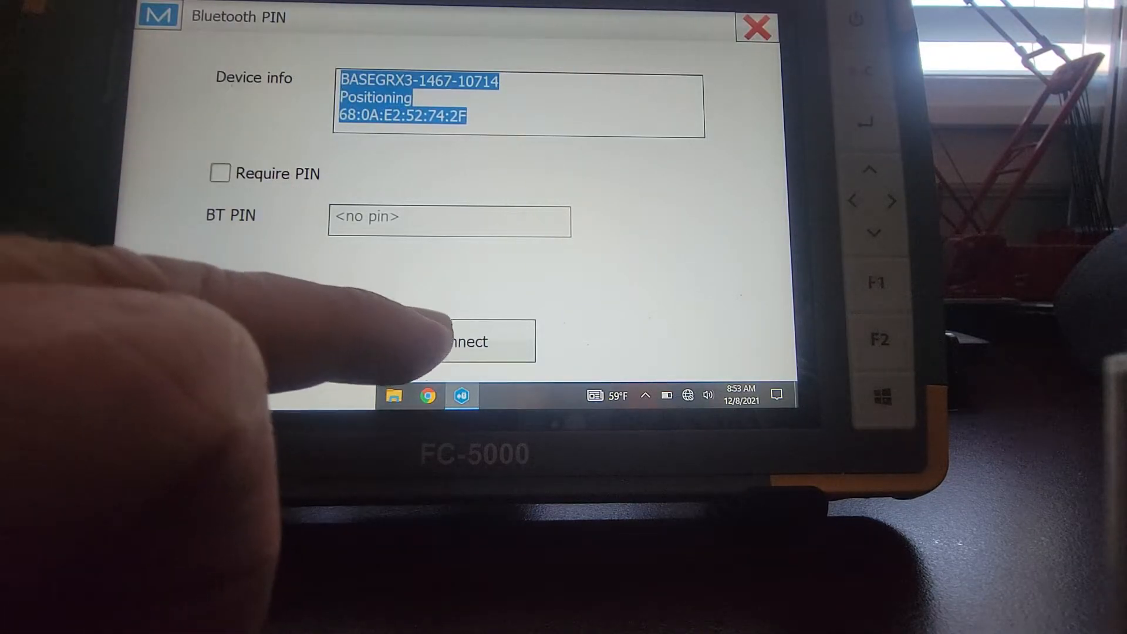
left_click(467, 340)
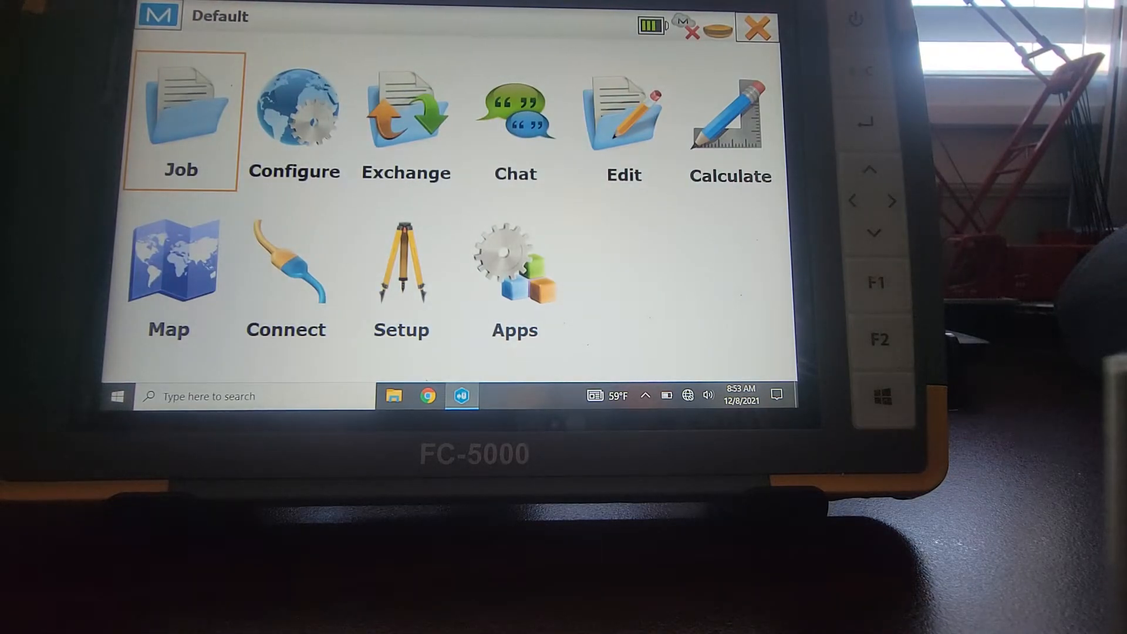
- Start the base receiver on point Base1 from Setup > Start Base
left_click(401, 269)
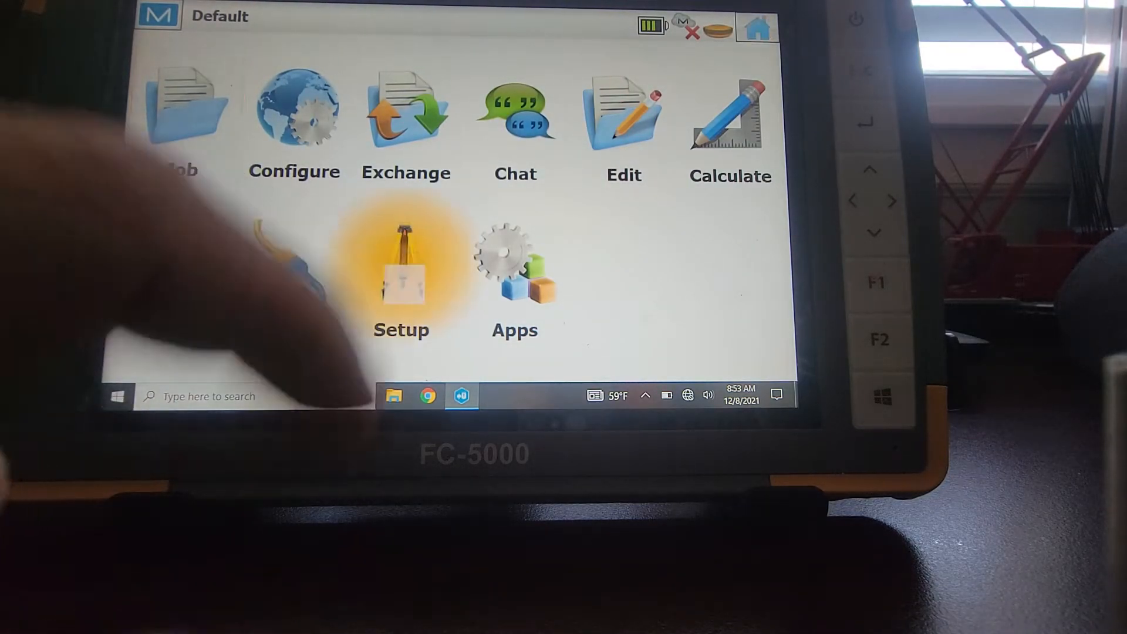
left_click(401, 277)
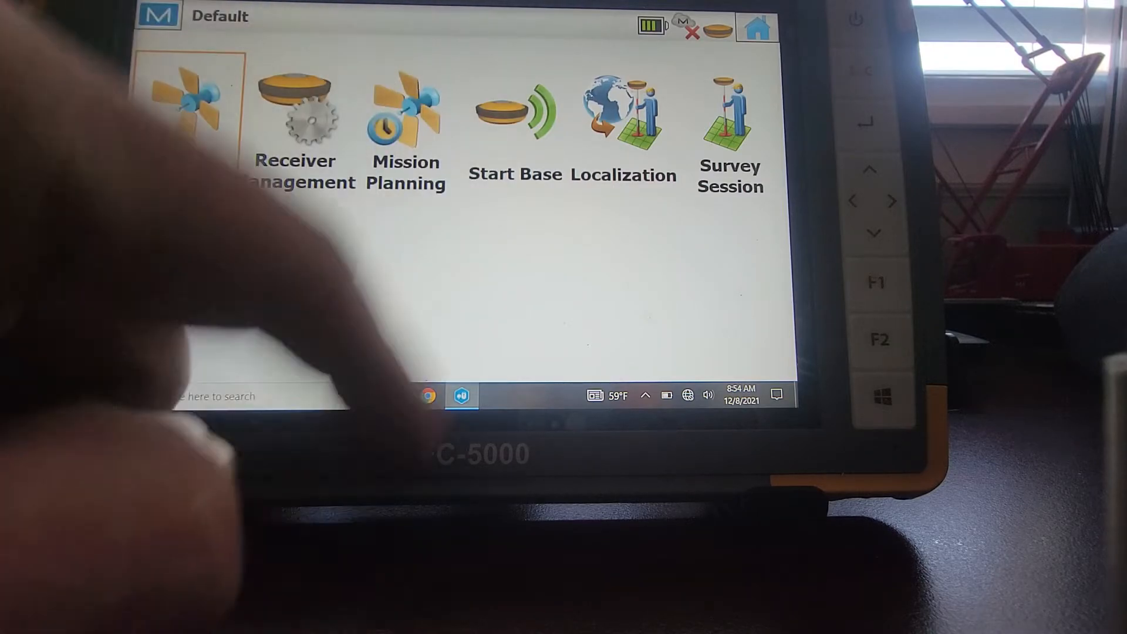
left_click(514, 115)
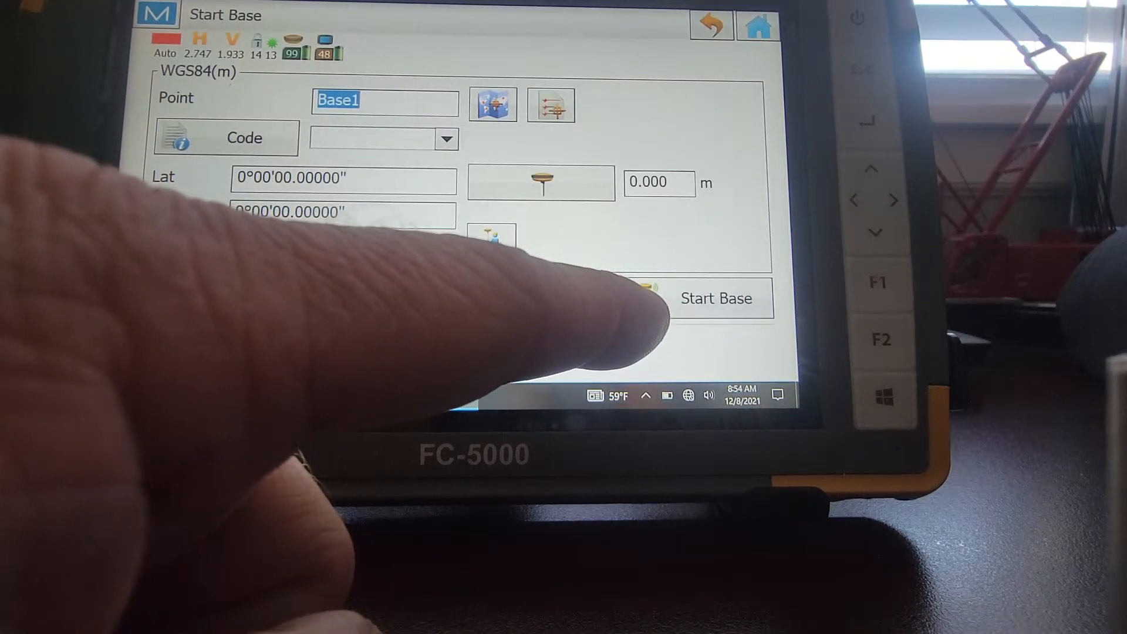
left_click(717, 298)
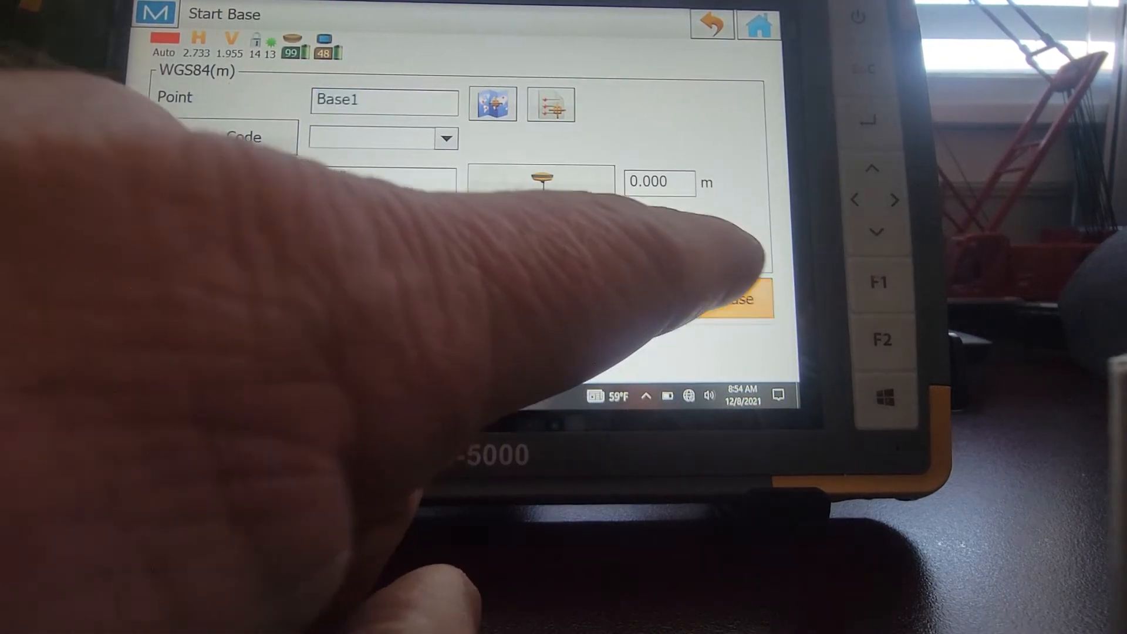
left_click(734, 298)
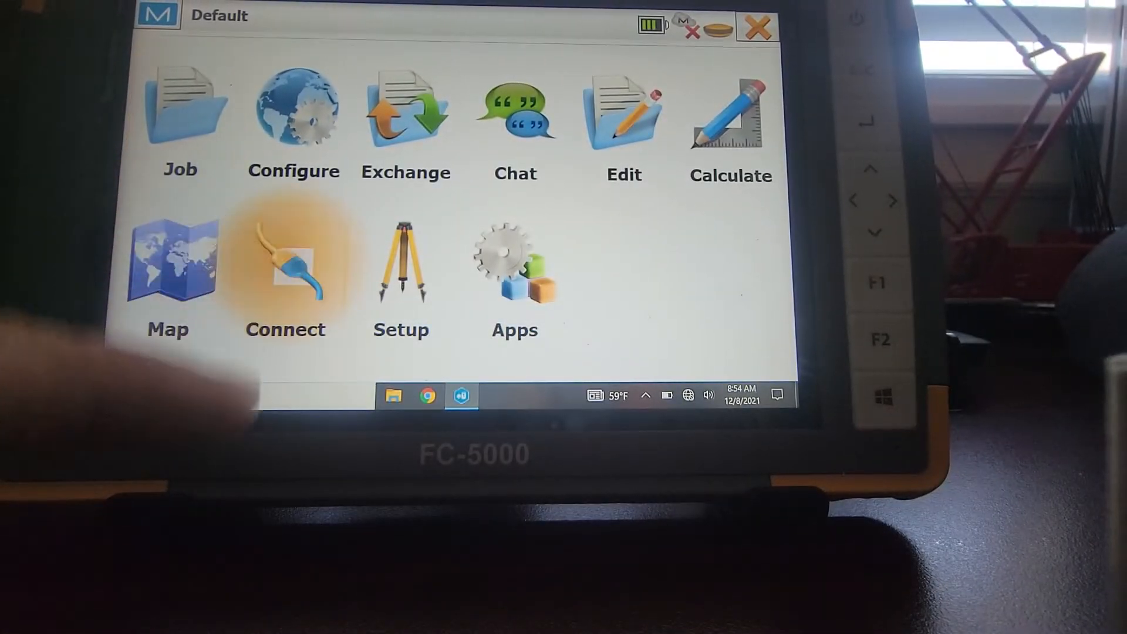
- Reconnect the SOKKIA GRX3 receiver in Rover mode
left_click(285, 266)
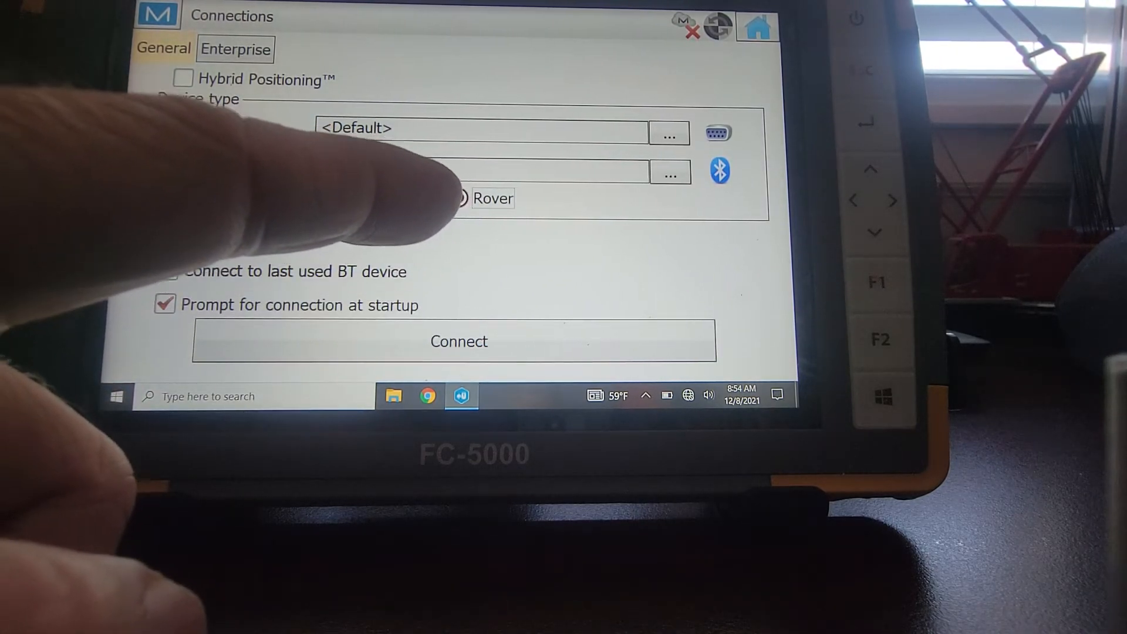
left_click(459, 340)
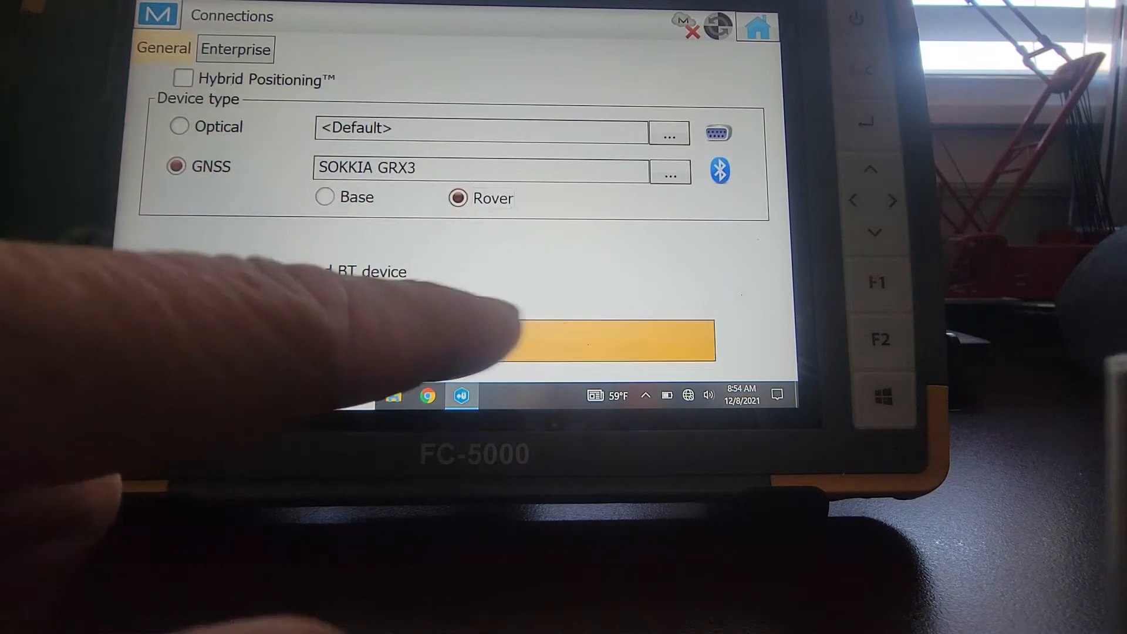
left_click(619, 340)
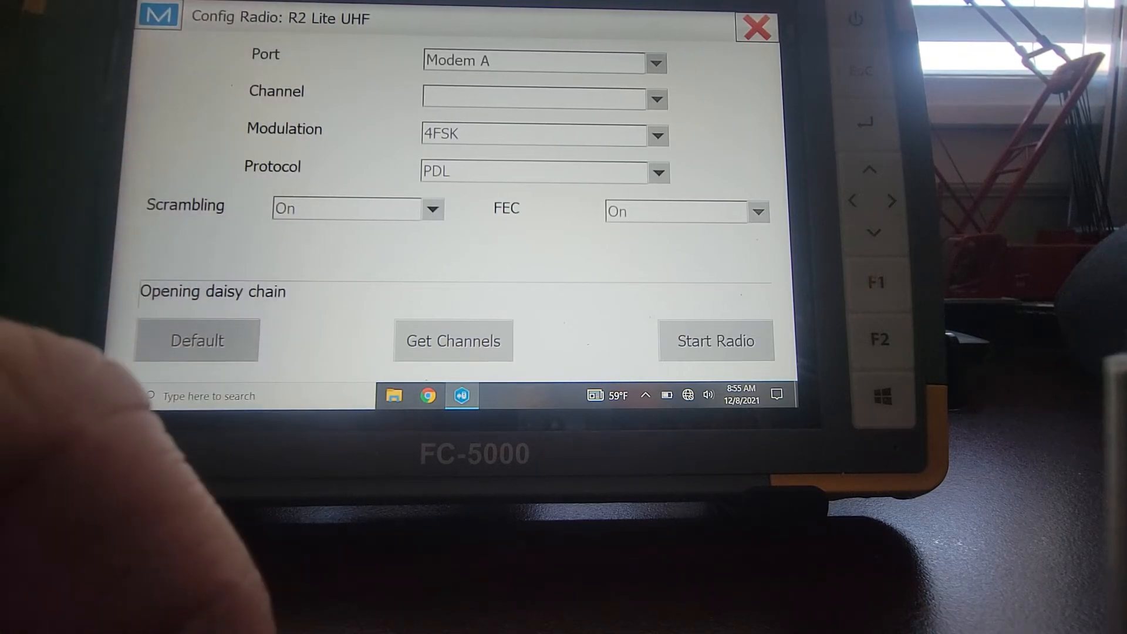
- Query available channels on the R2 Lite UHF radio, Modem A
left_click(453, 340)
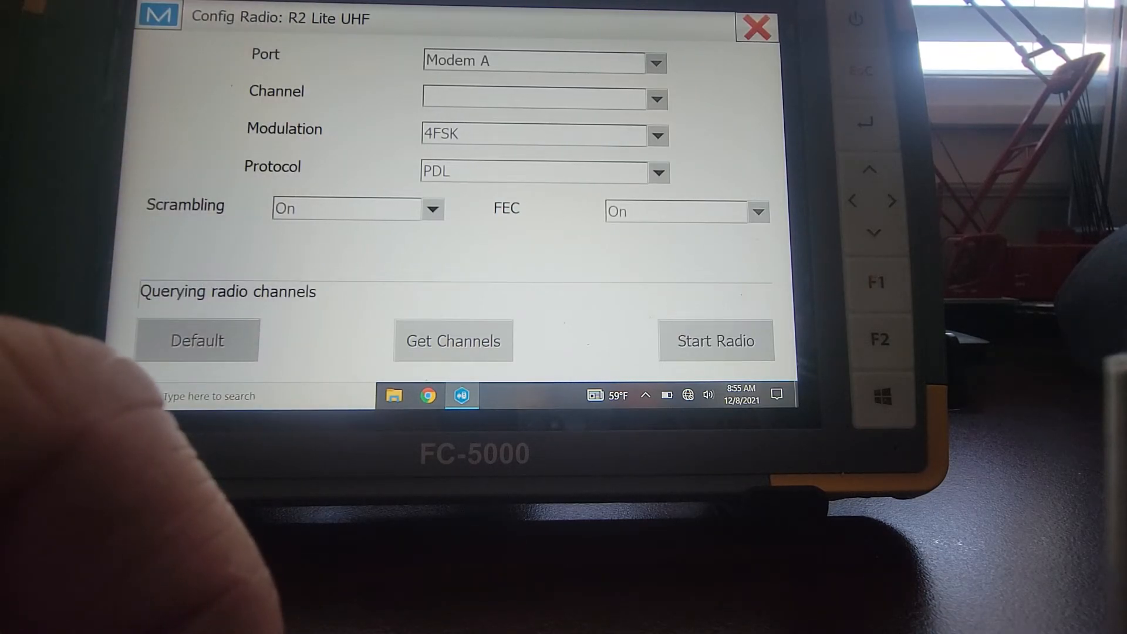